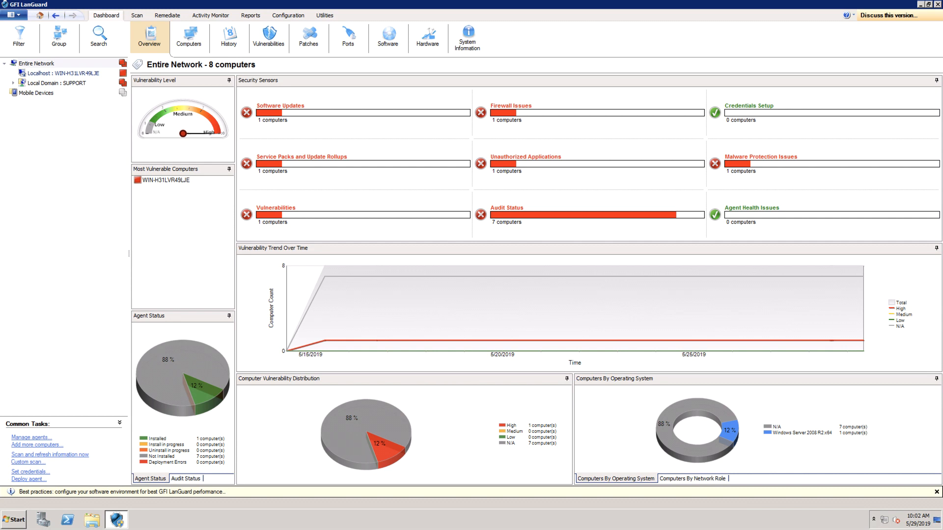
Step: Show the Applications Inventory under Configuration, listing 28 detected applications
{"action": "left_click", "coordinate": [287, 16]}
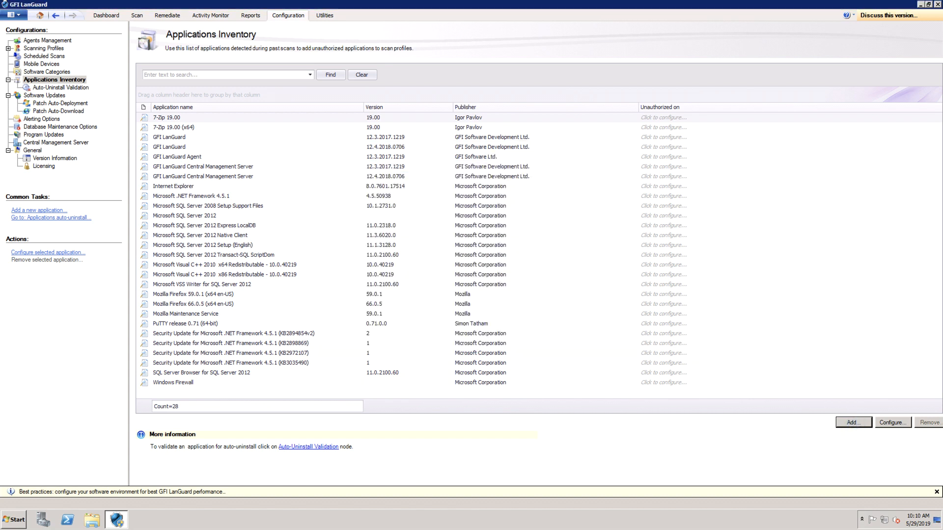
Step: Mark 7-Zip 19.00 (x64) unauthorized on the Software Audit profile and bring up Auto-Uninstall Validation
{"action": "left_click", "coordinate": [145, 126]}
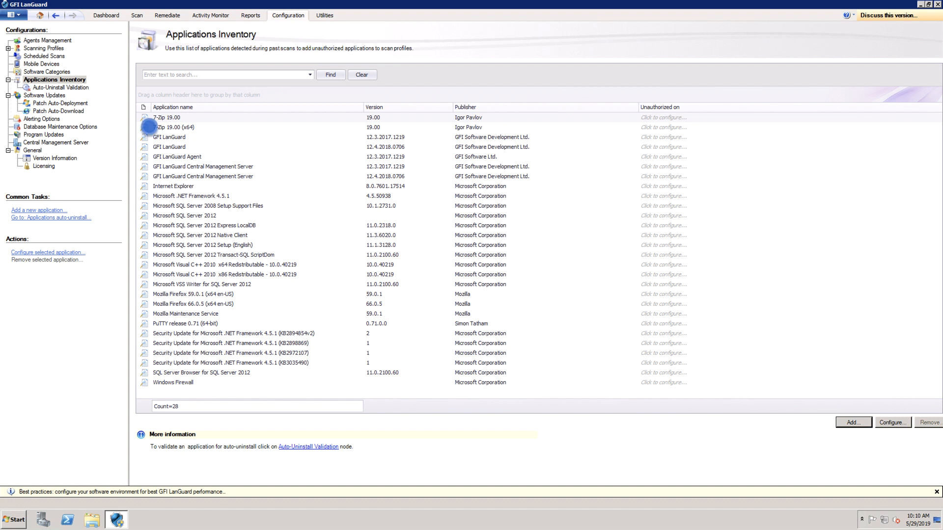
{"action": "left_click", "coordinate": [893, 422]}
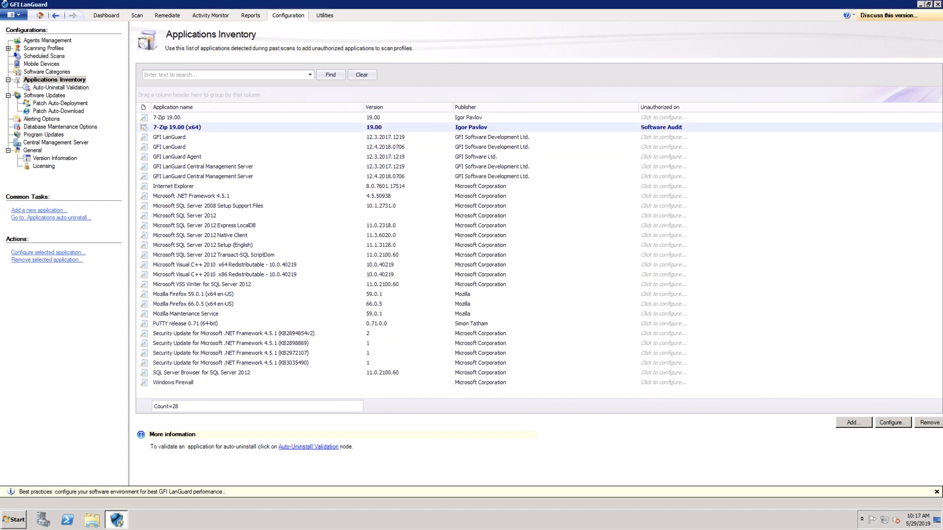
{"action": "left_click", "coordinate": [57, 88]}
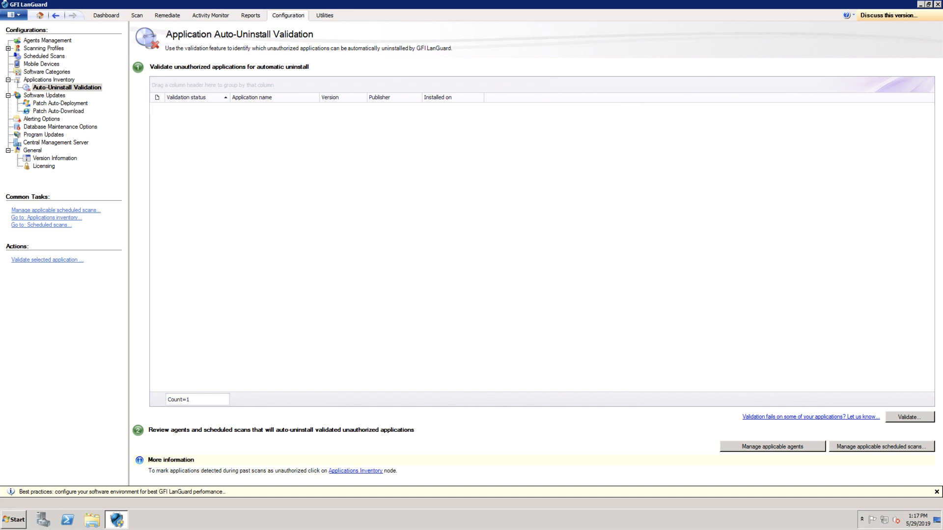
Step: Run auto-uninstall validation for 7-Zip 19.00 (x64) on the test computer with the logged-on user's credentials
{"action": "left_click", "coordinate": [912, 418]}
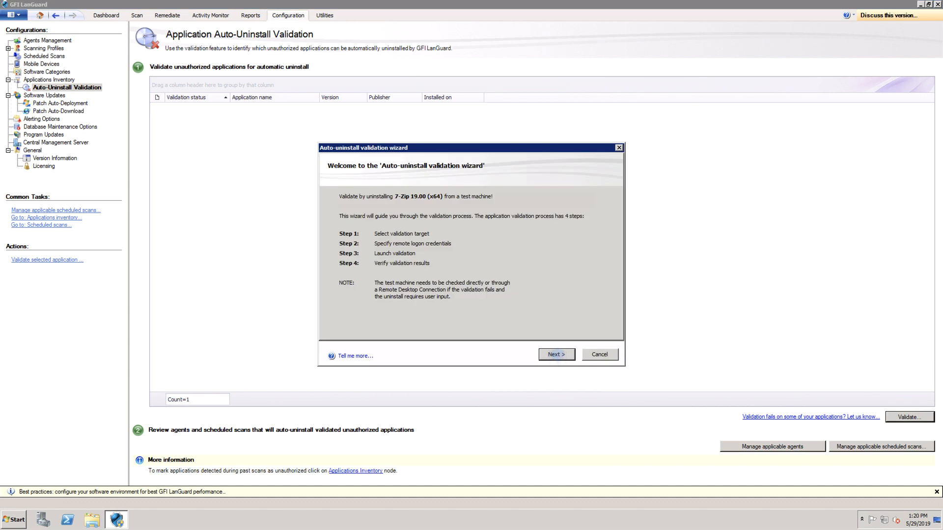
{"action": "left_click", "coordinate": [556, 355]}
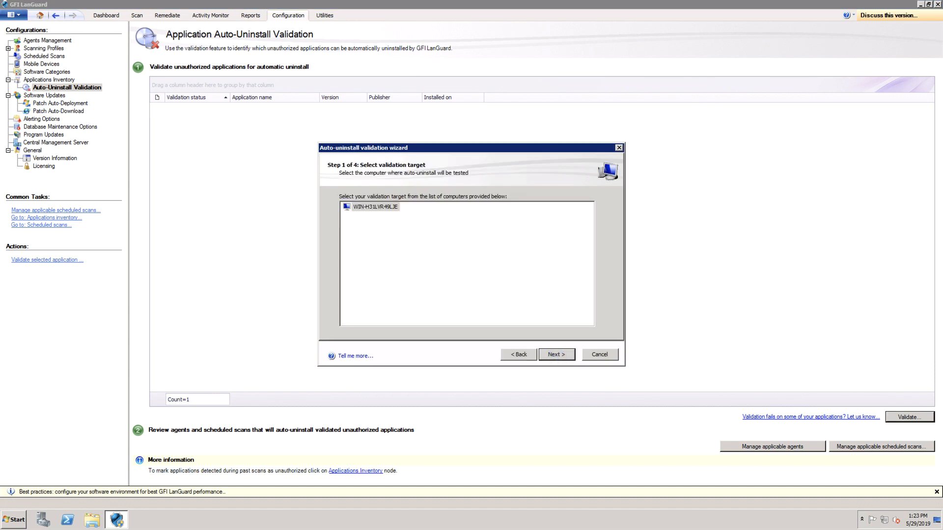
{"action": "left_click", "coordinate": [555, 354]}
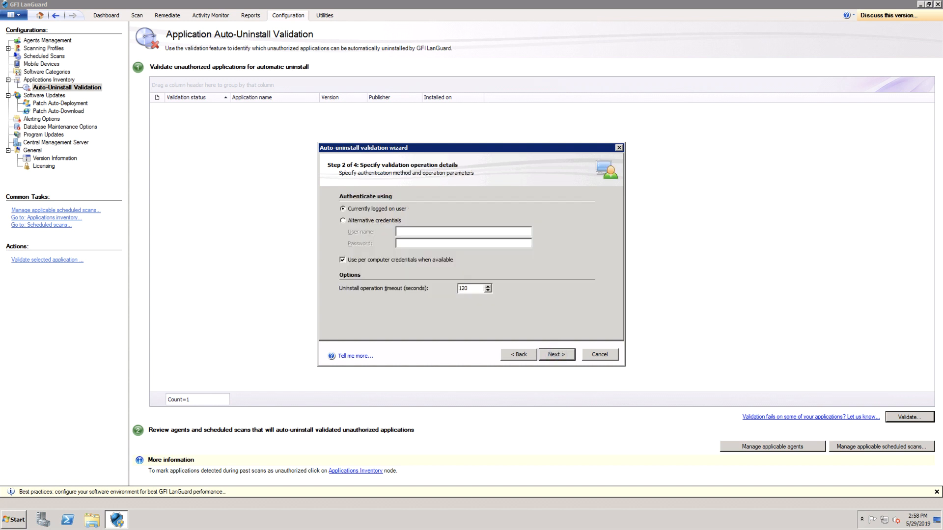
{"action": "left_click", "coordinate": [556, 355]}
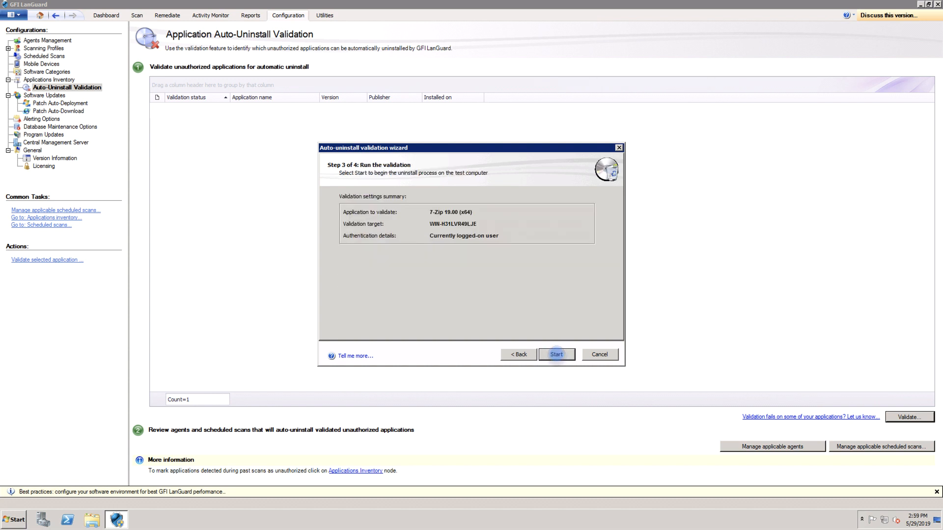
{"action": "left_click", "coordinate": [556, 355]}
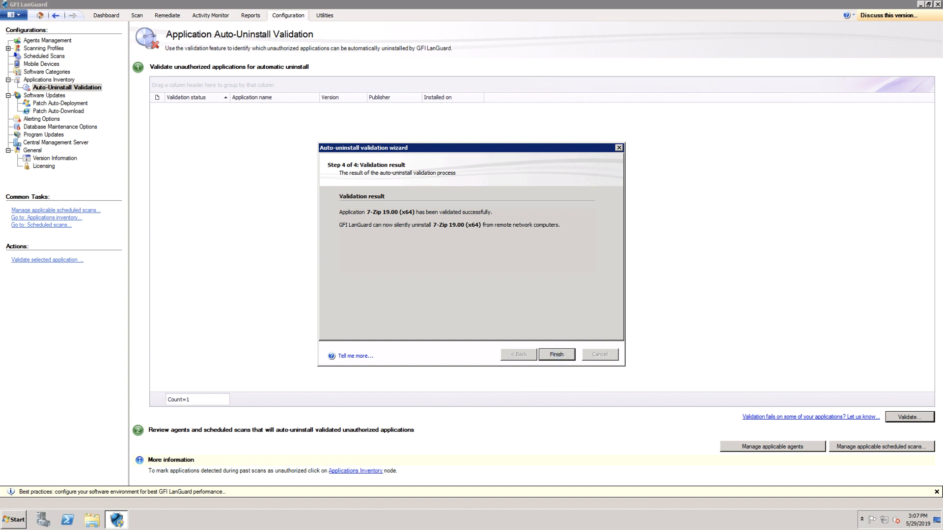
Step: Finish the validation wizard and acknowledge that 7-Zip is ready for auto-uninstall
{"action": "left_click", "coordinate": [556, 354]}
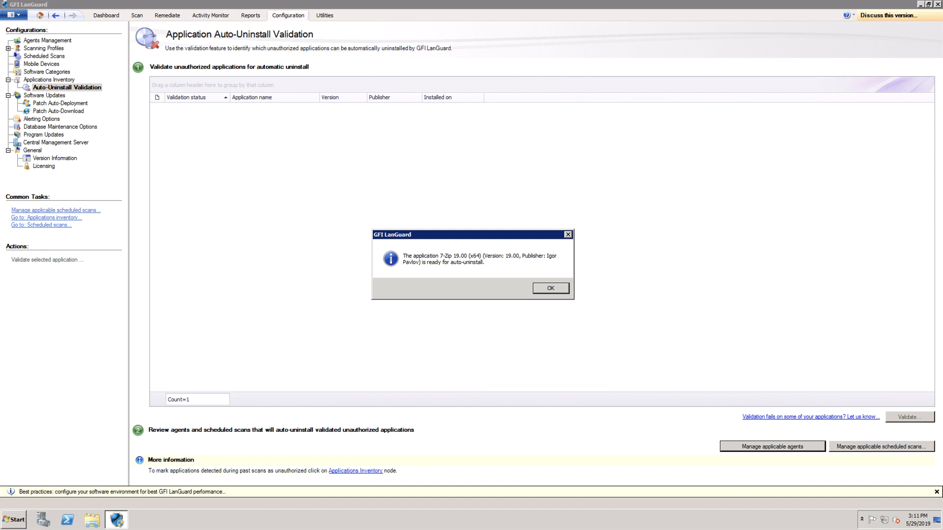
{"action": "left_click", "coordinate": [550, 288]}
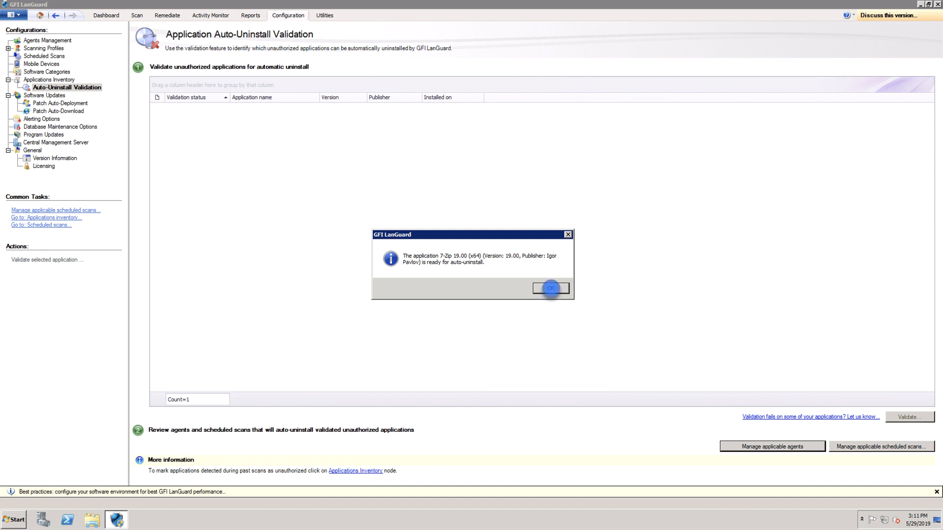
{"action": "left_click", "coordinate": [549, 287]}
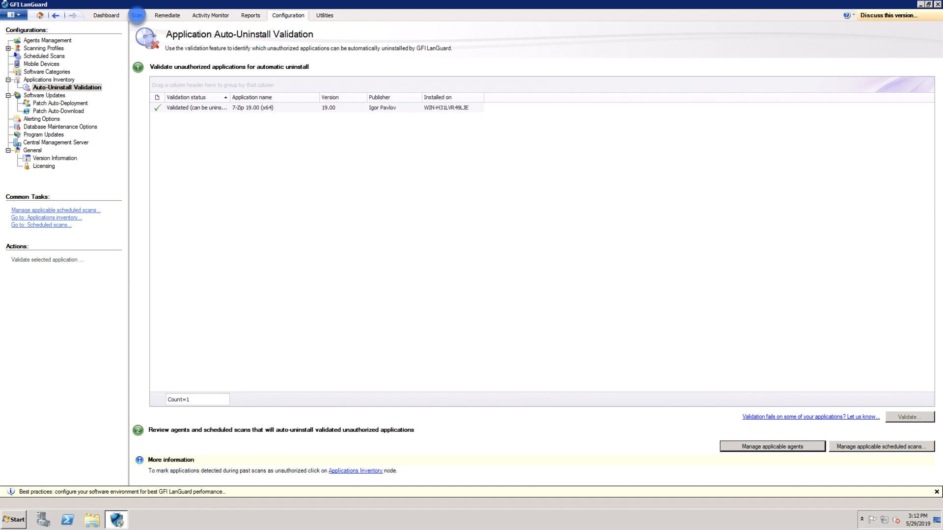
Step: Run a Software Audit scan of the computer, then move to the Remediation Center
{"action": "left_click", "coordinate": [136, 15]}
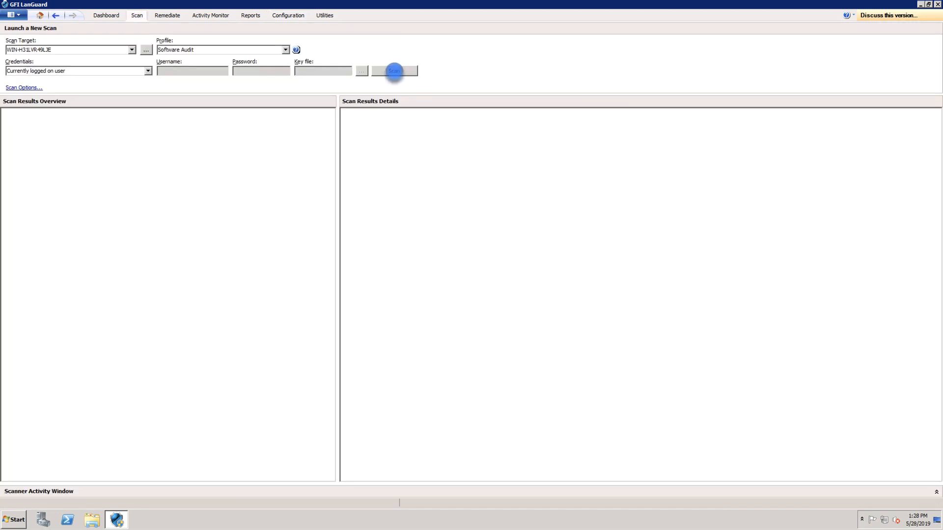
{"action": "left_click", "coordinate": [394, 71]}
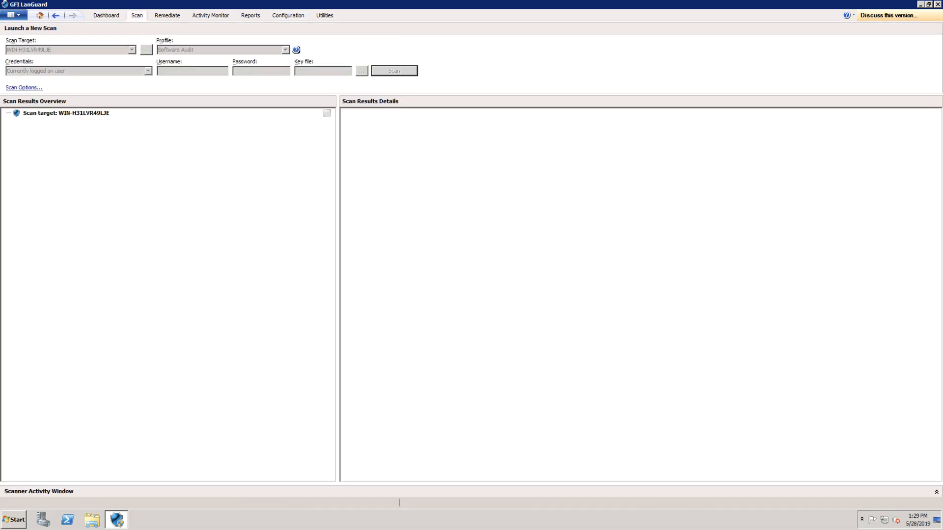
{"action": "left_click", "coordinate": [395, 70]}
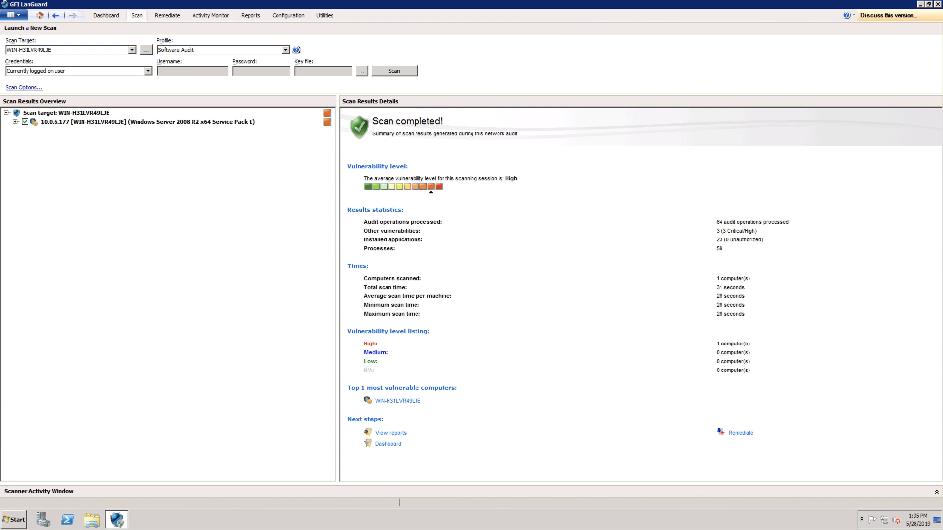
{"action": "left_click", "coordinate": [167, 16]}
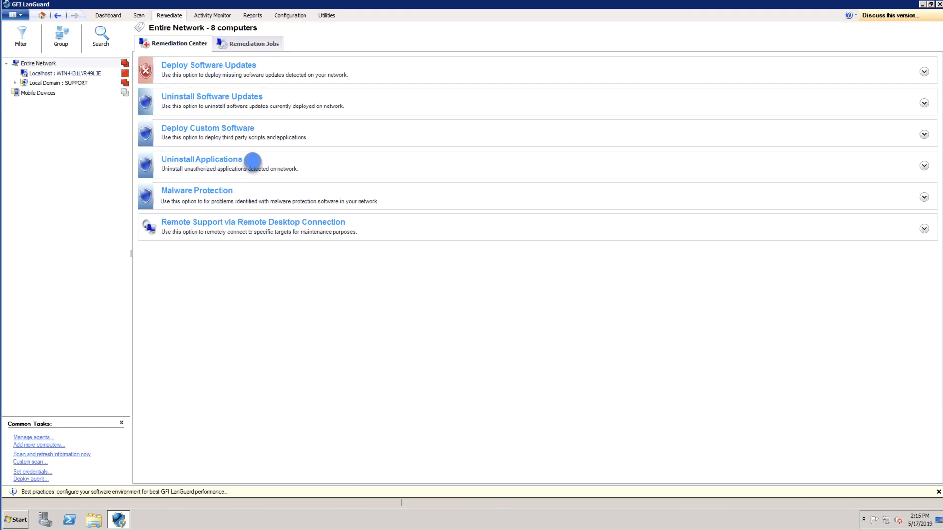
Step: Uninstall 7-Zip 19.00 immediately via Uninstall Applications, with the job listed complete
{"action": "left_click", "coordinate": [200, 159]}
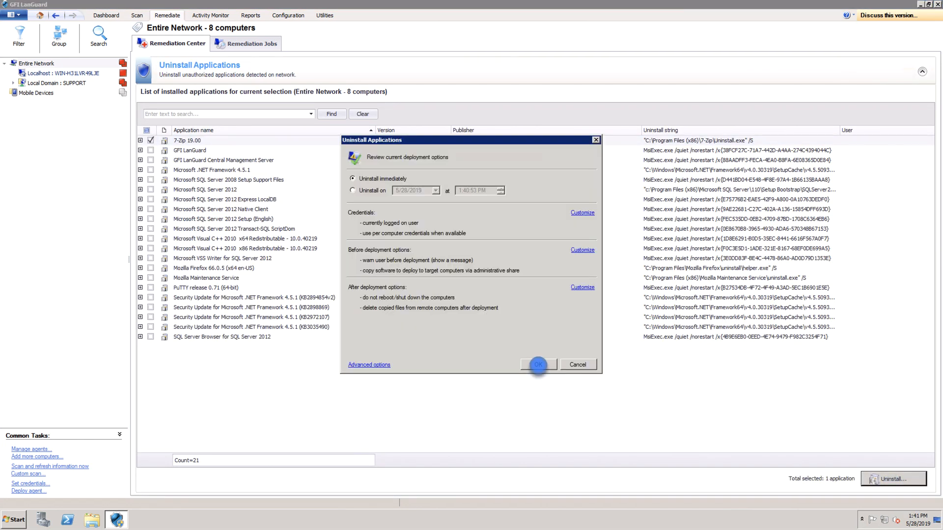
{"action": "left_click", "coordinate": [538, 364]}
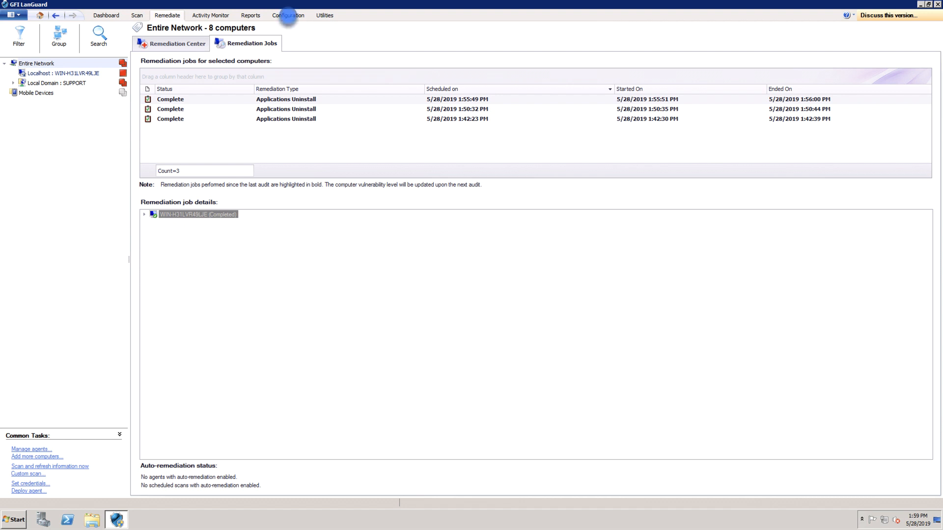
Step: Enable 'Uninstall unauthorized applications' in the localhost scheduled scan's Auto Remediation and return to the dashboard
{"action": "left_click", "coordinate": [288, 16]}
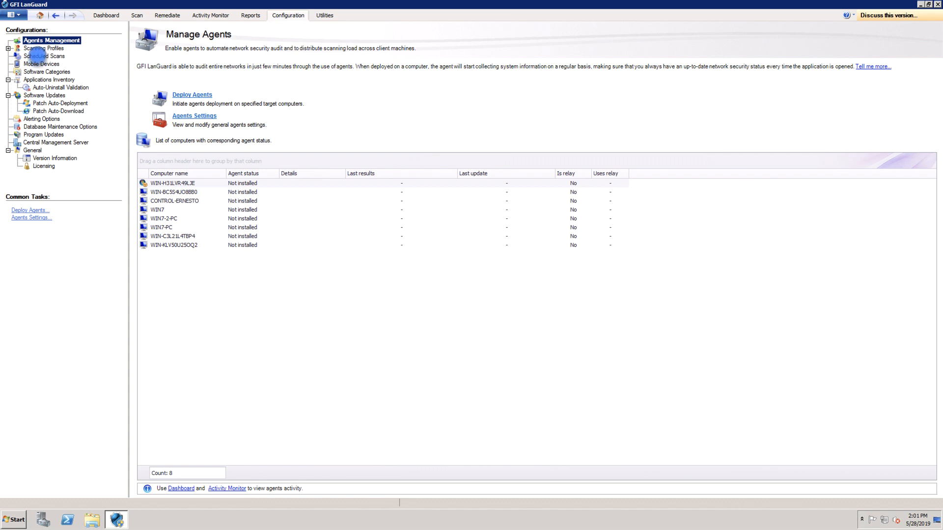
{"action": "left_click", "coordinate": [37, 45]}
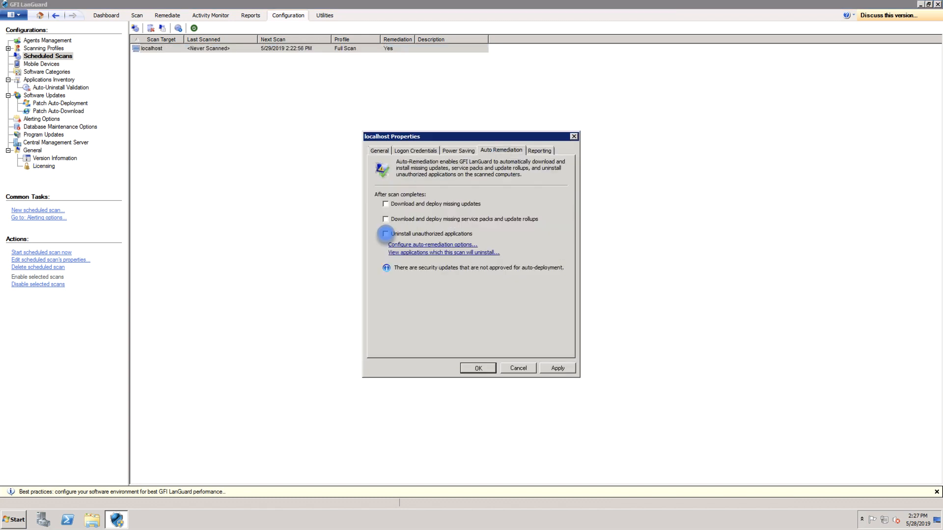
{"action": "left_click", "coordinate": [385, 234]}
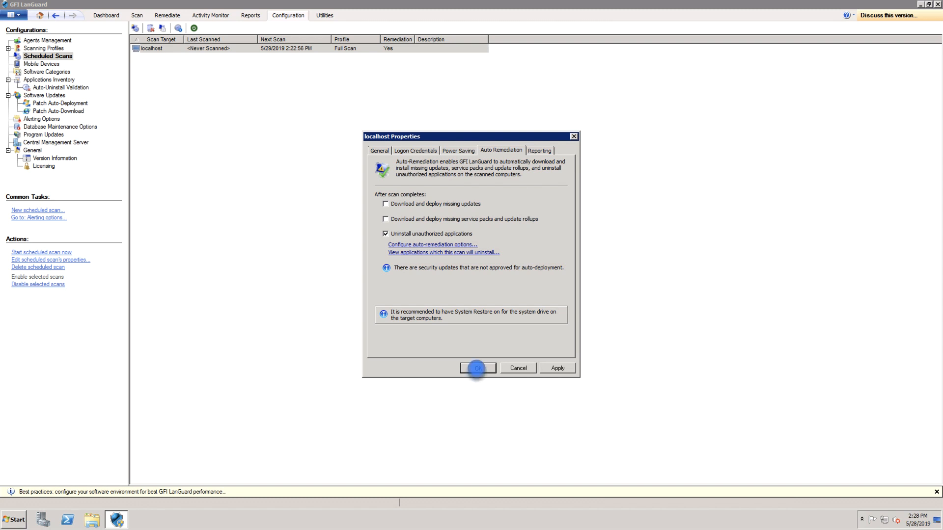
{"action": "left_click", "coordinate": [478, 368]}
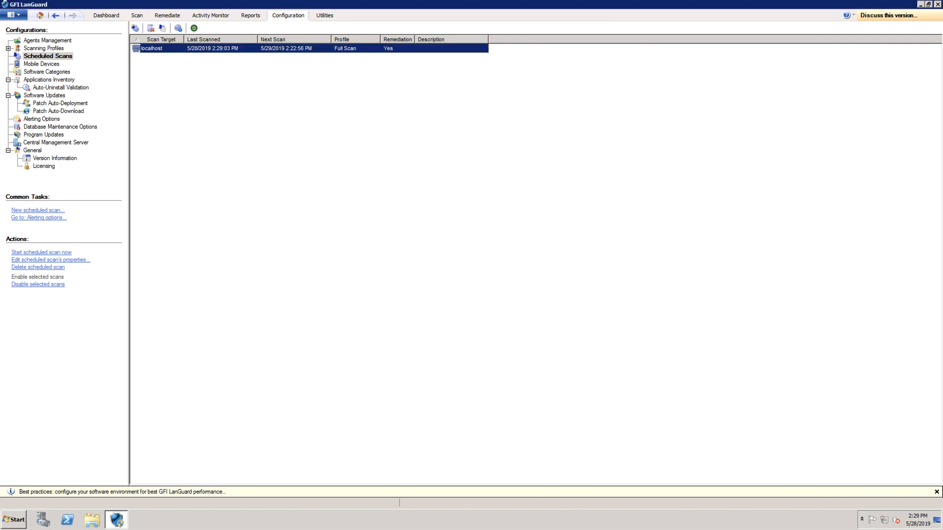
{"action": "left_click", "coordinate": [105, 16]}
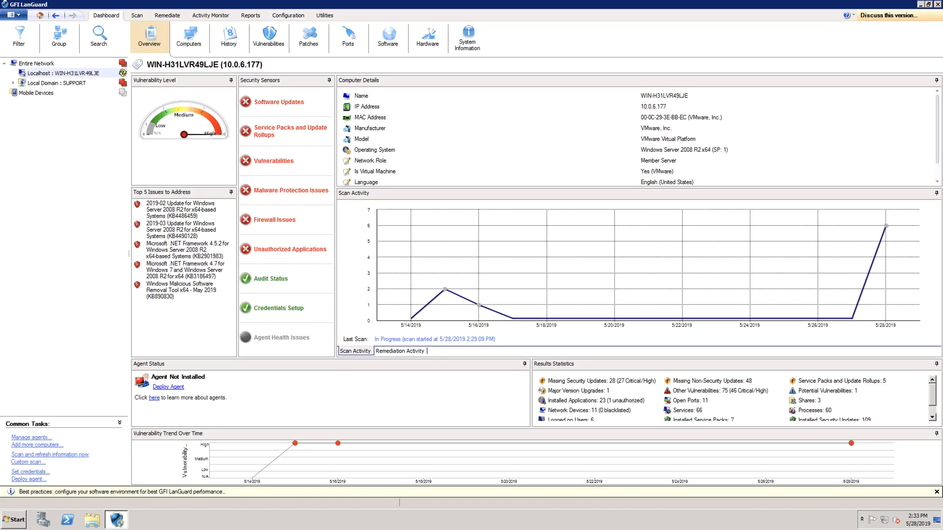
Step: Change the Localhost agent's auto-remediation settings via Properties, then view the completed Software Audit scan results
{"action": "right_click", "coordinate": [54, 73]}
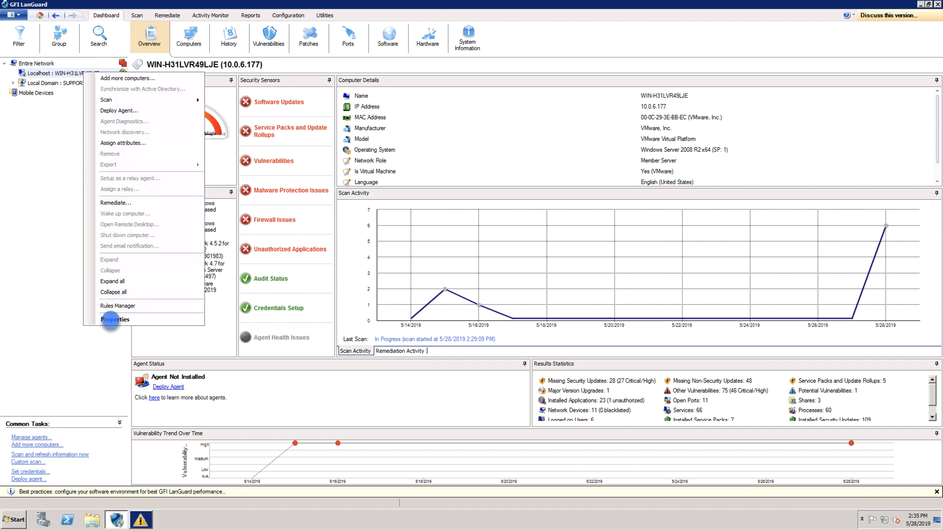
{"action": "left_click", "coordinate": [115, 320]}
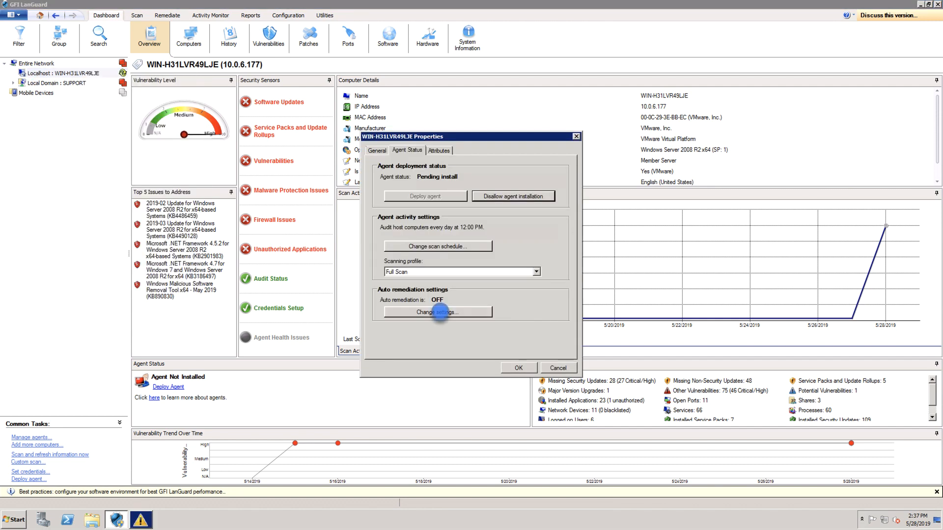
{"action": "left_click", "coordinate": [438, 312]}
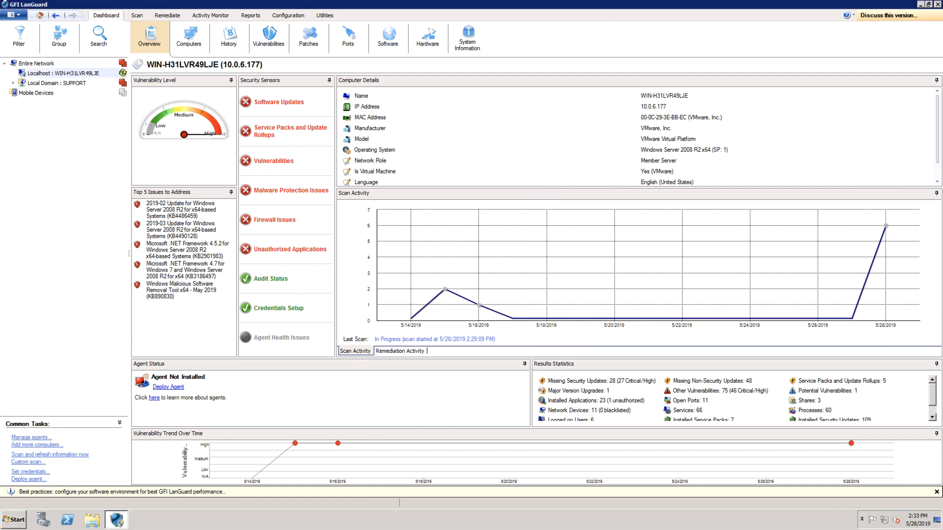
{"action": "left_click", "coordinate": [136, 15]}
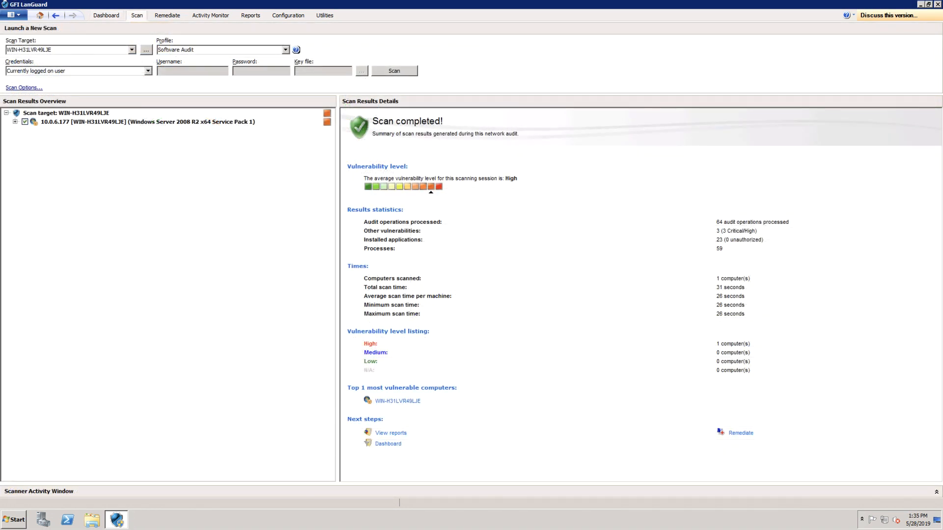